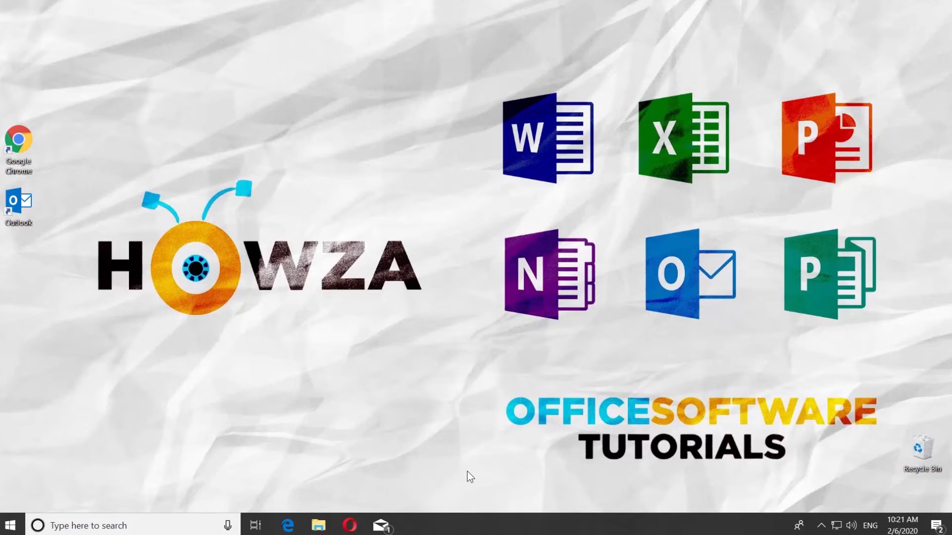
mouse_move(446, 471)
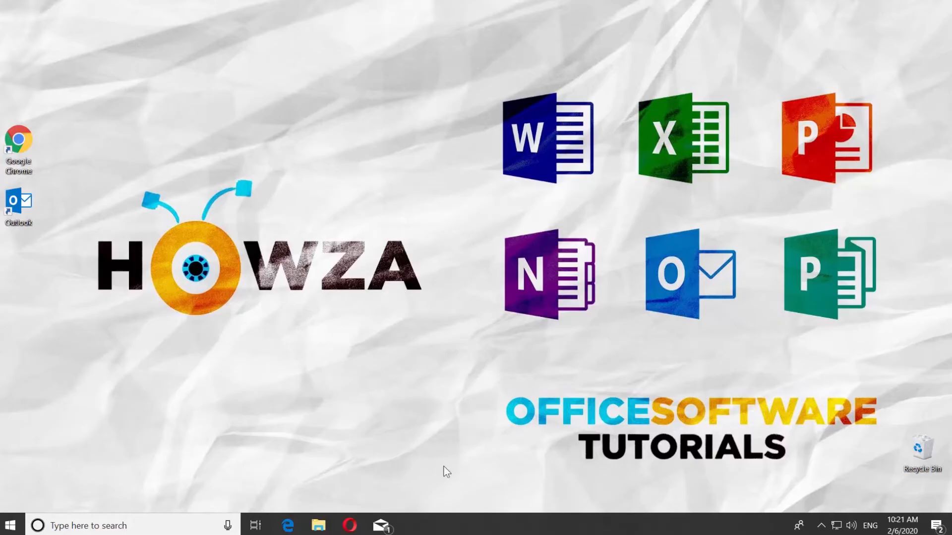
Create a new meeting invitation with five address-book contacts added as Required attendees.
double_click(18, 204)
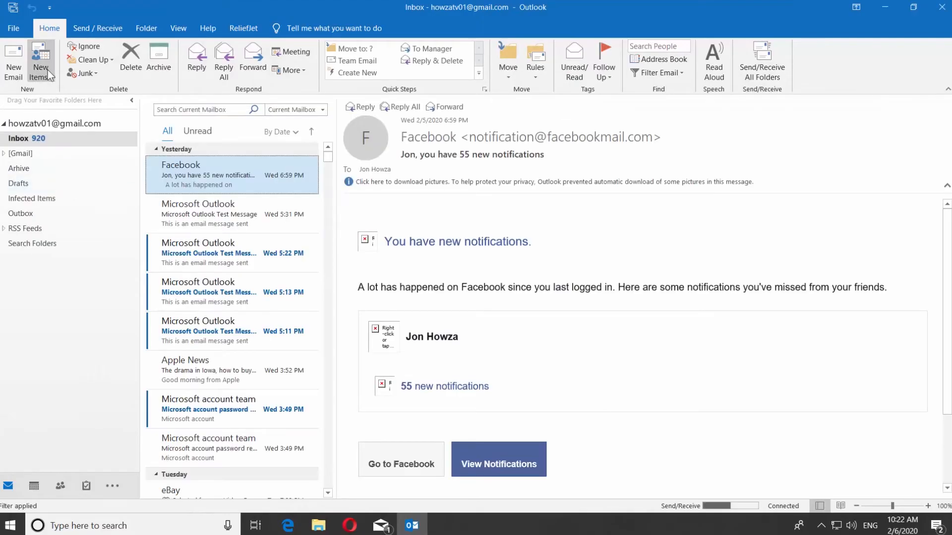
click(40, 61)
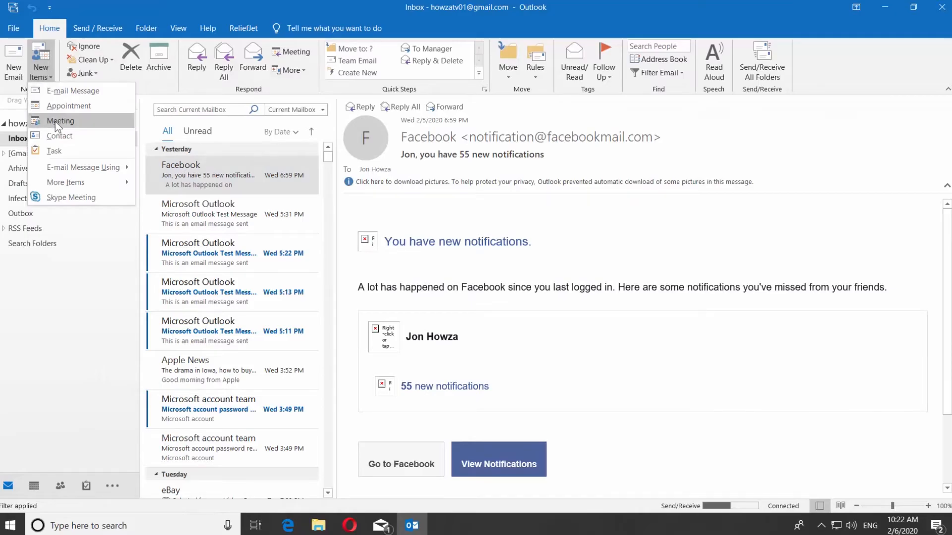
click(61, 121)
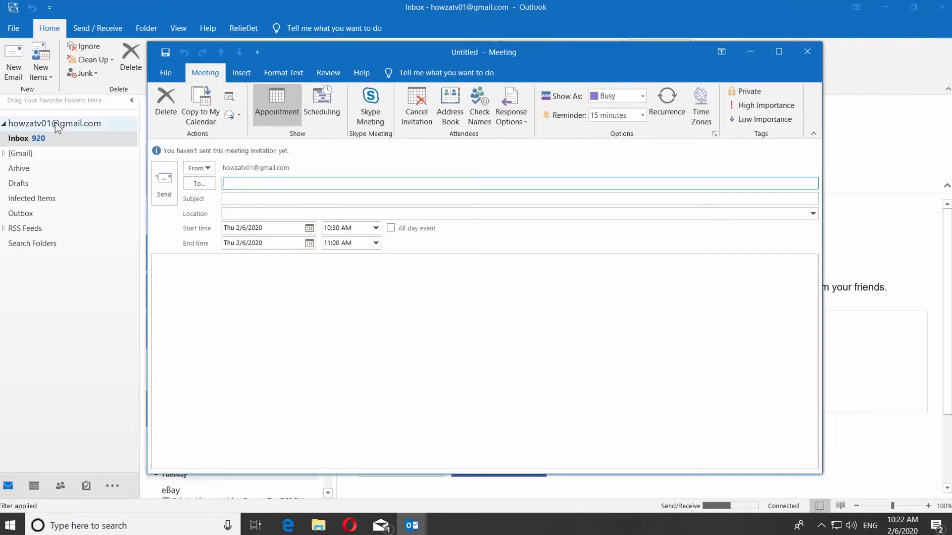
click(199, 185)
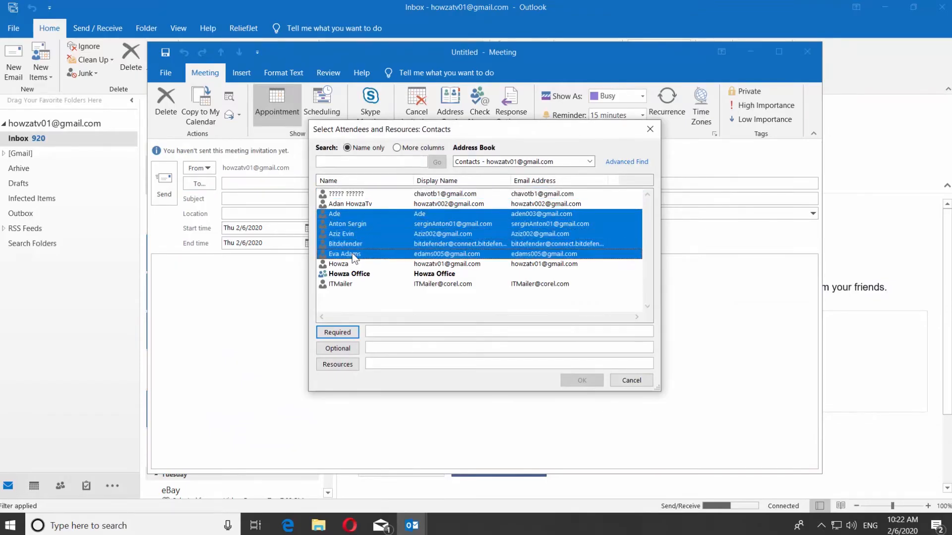
click(580, 380)
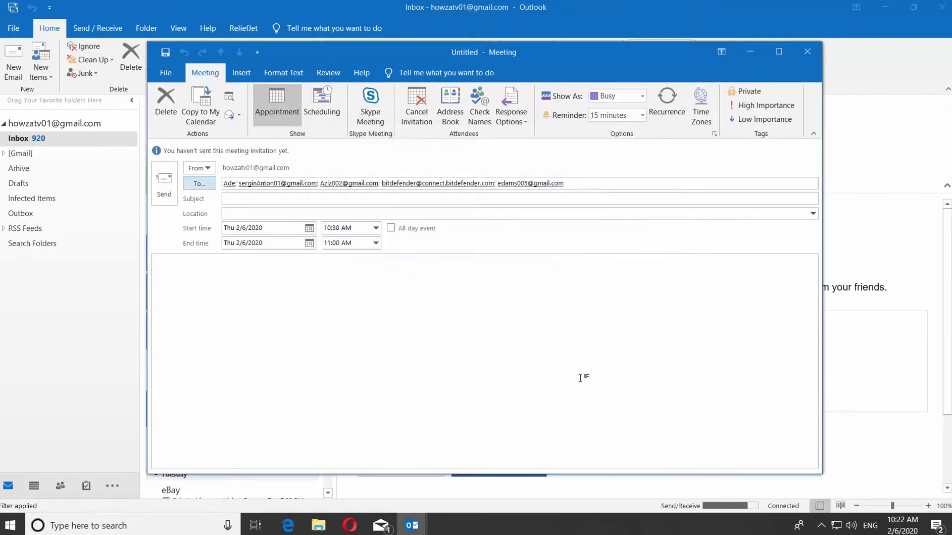
Give the meeting subject 'Birthday Adam', location 'In the Office' and mark it as an all-day event.
click(425, 198)
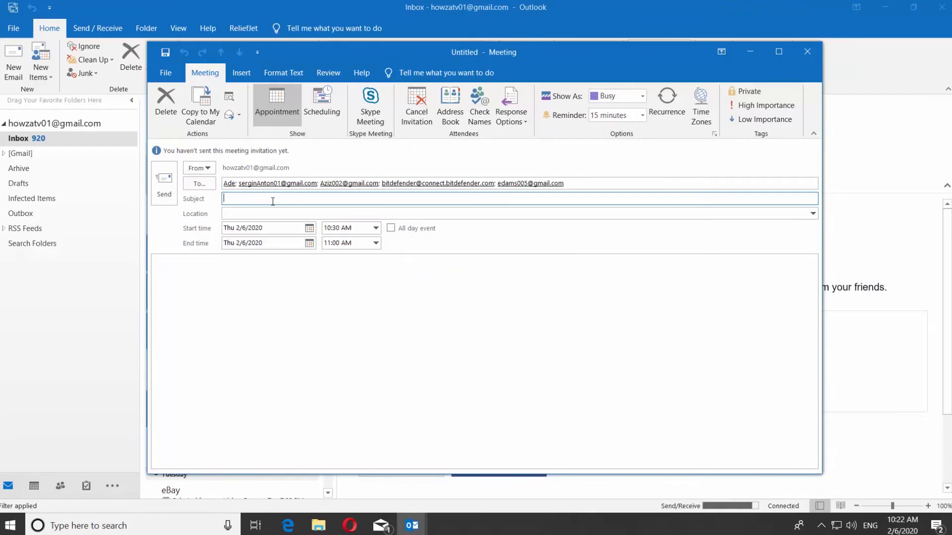
text(Birthday Adam)
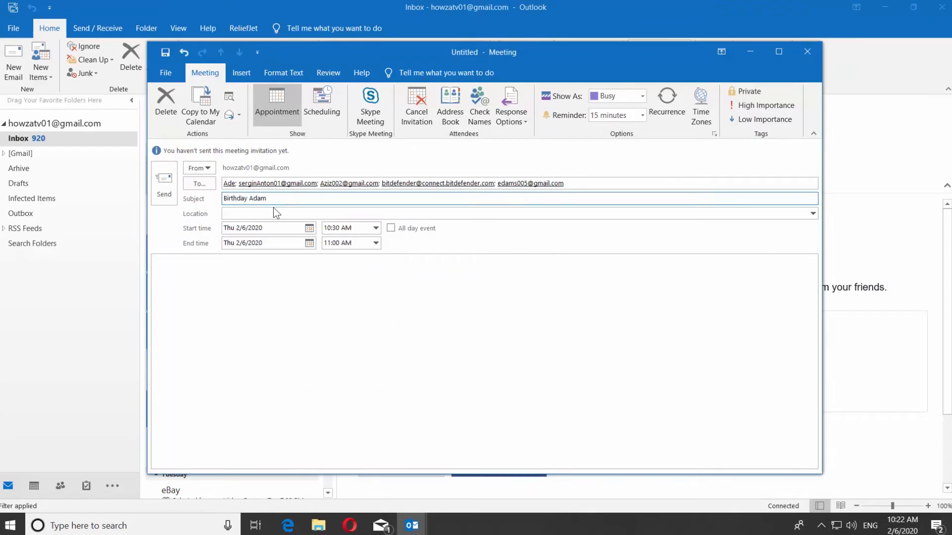
text(In the Office)
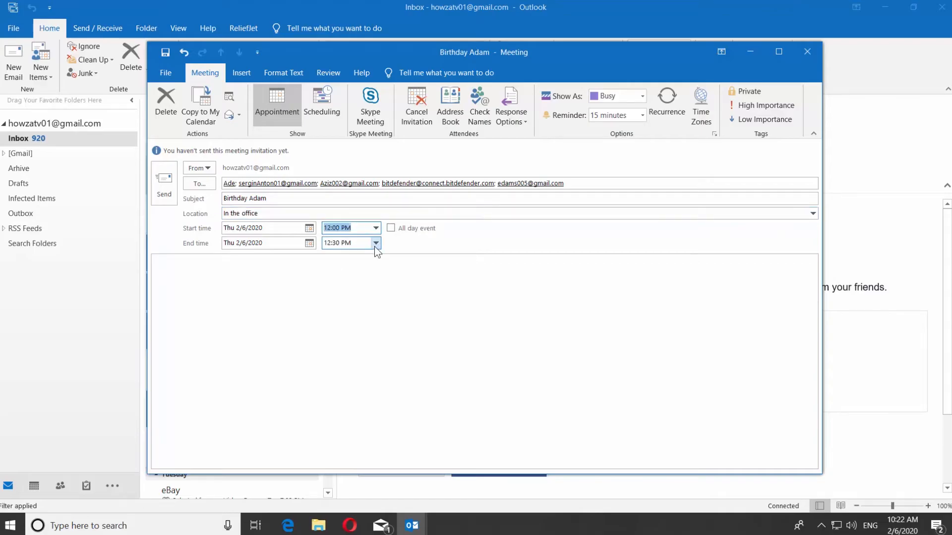
click(349, 243)
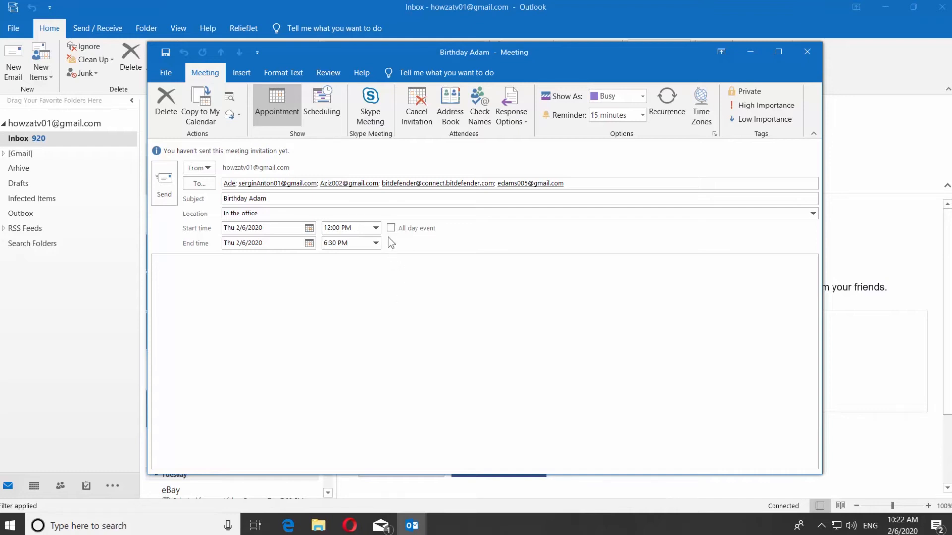
click(391, 228)
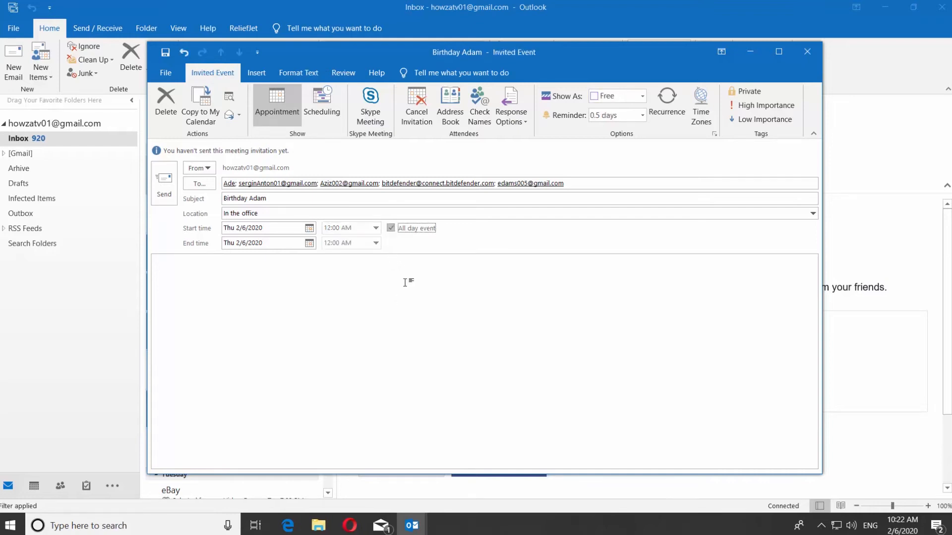
Set recurrence to every Sunday–Wednesday, 2:00 AM to 8:00 PM, ending 7/23/2020.
click(666, 100)
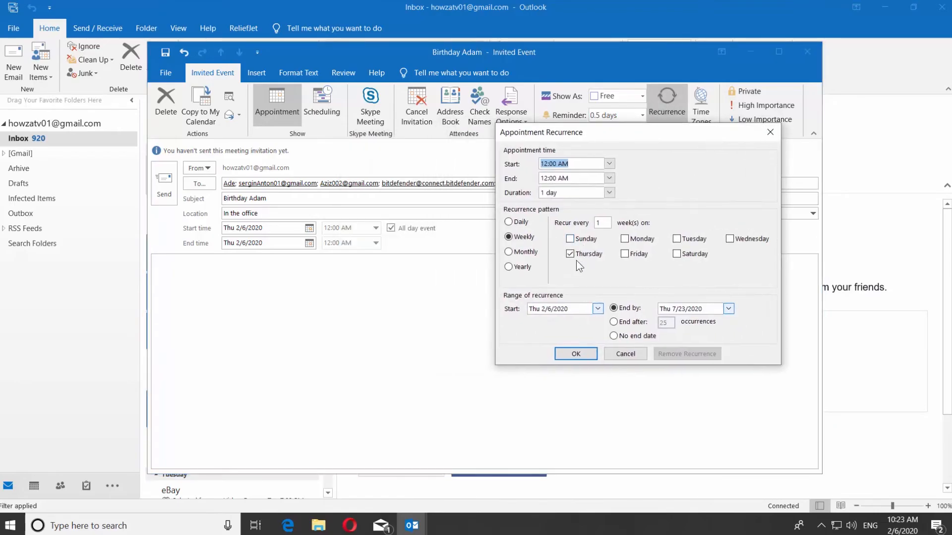
click(608, 164)
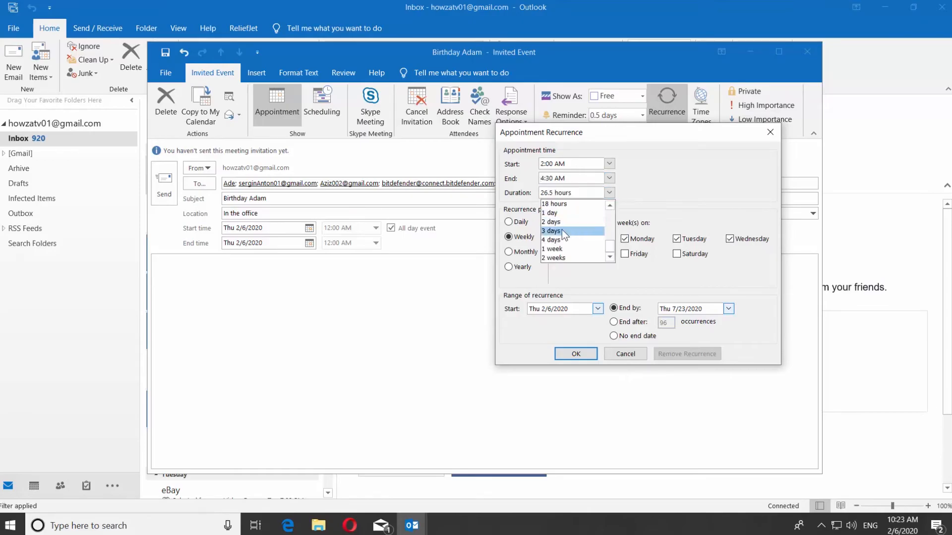
click(553, 204)
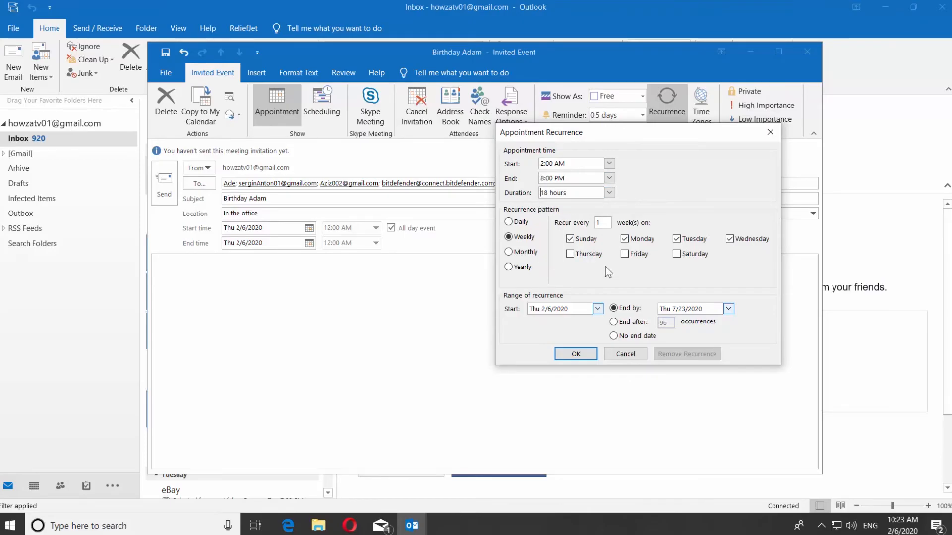
click(575, 354)
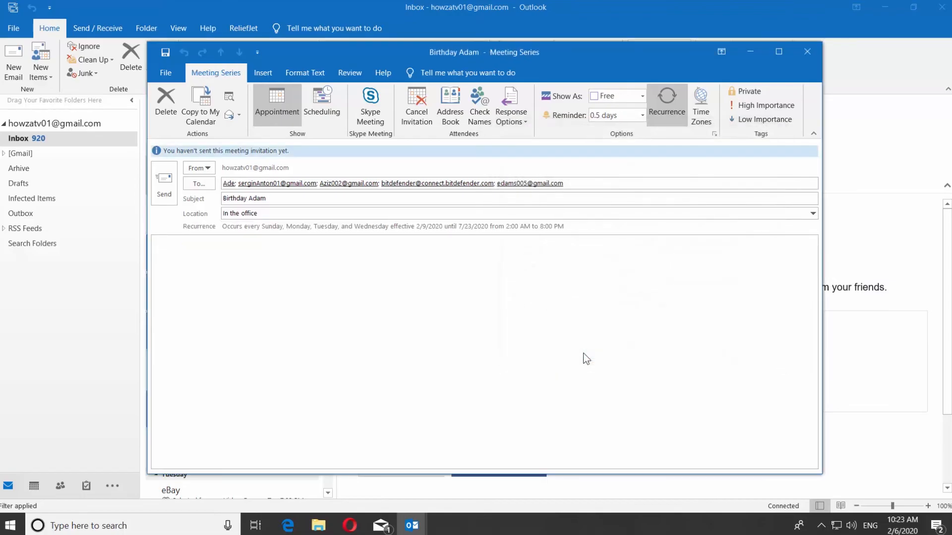
Change the meeting reminder from half a day to 30 minutes beforehand.
click(611, 115)
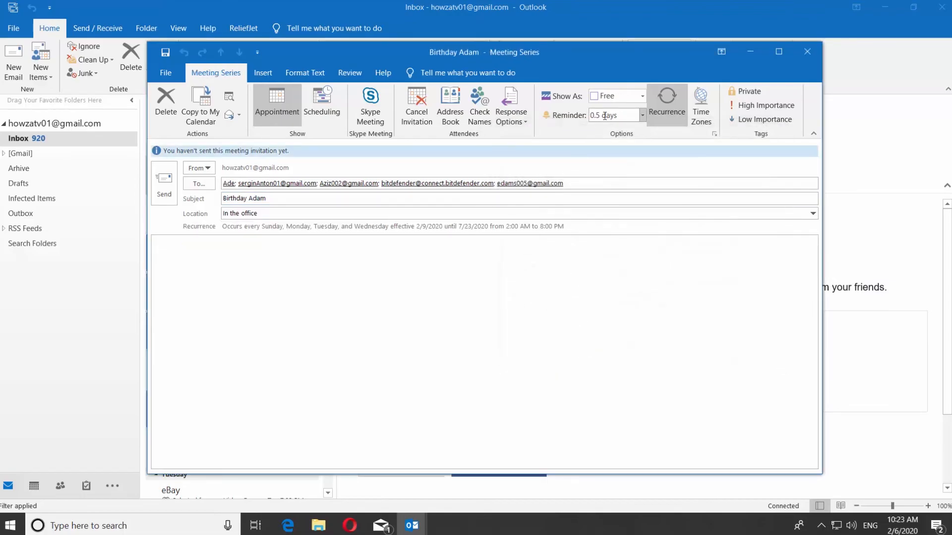
click(641, 115)
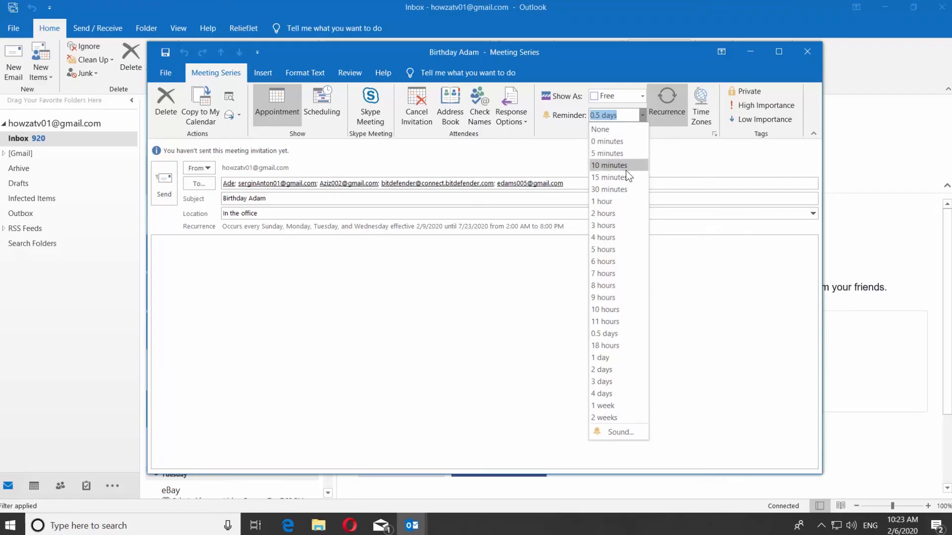
click(609, 190)
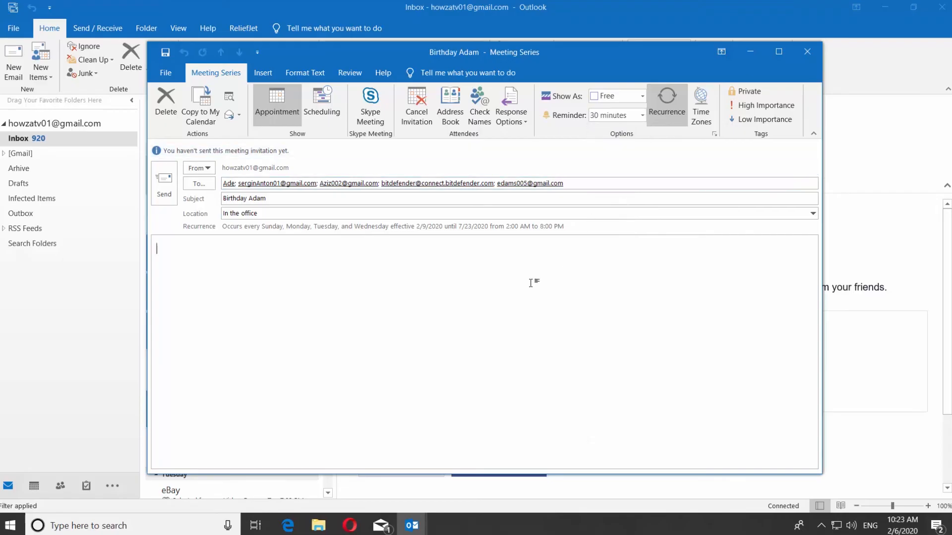